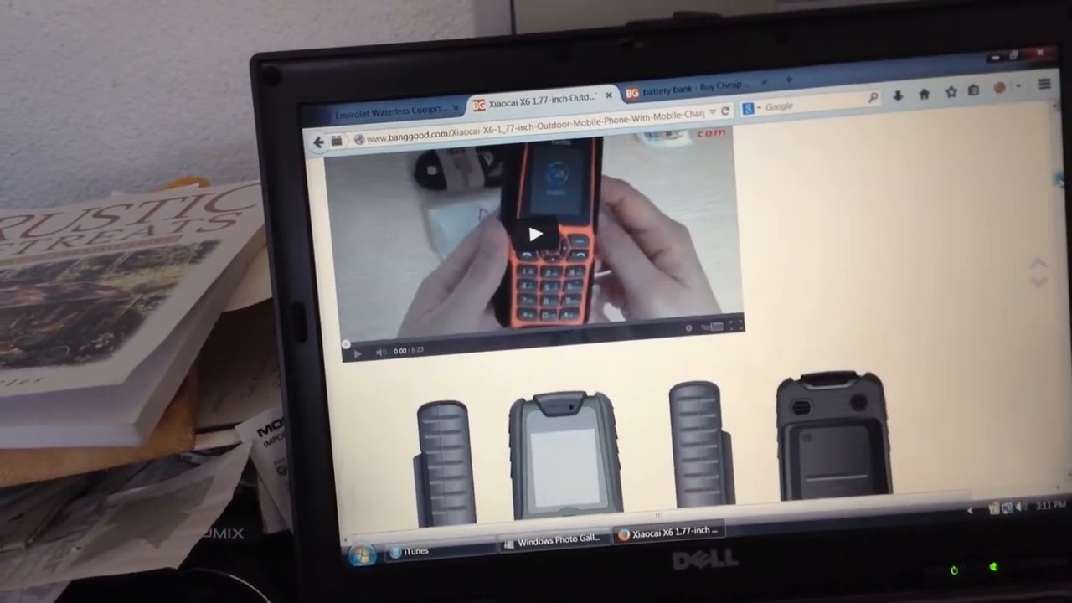
pyautogui.scroll(-3)
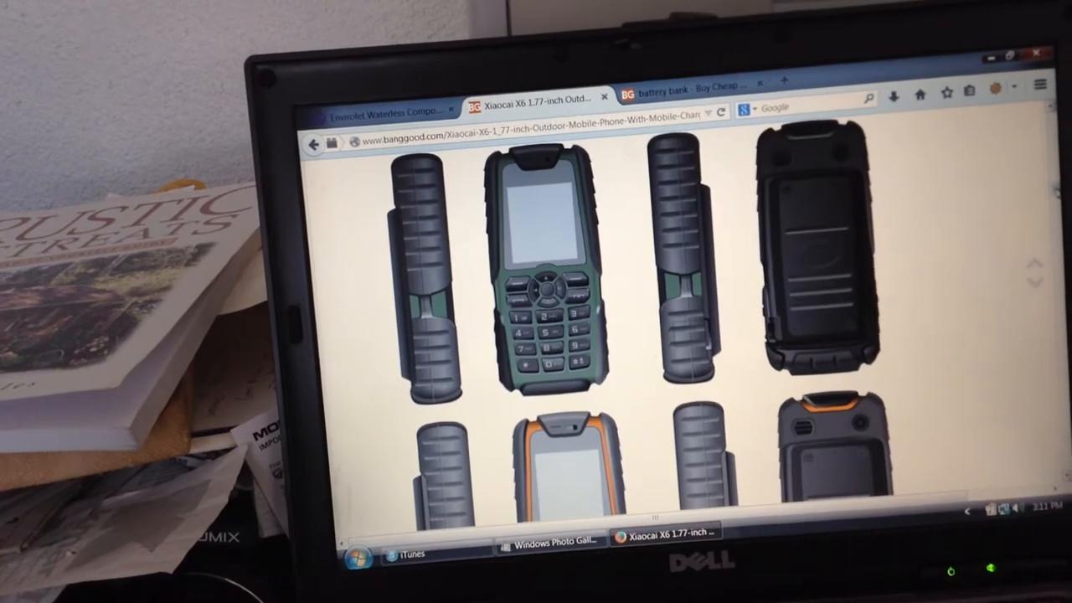